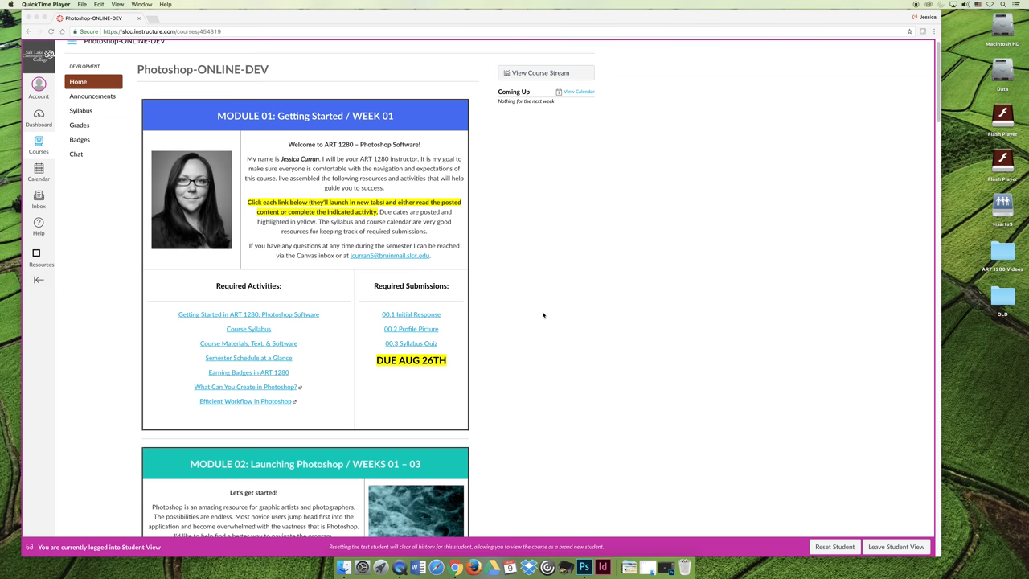
mouse_move(539, 306)
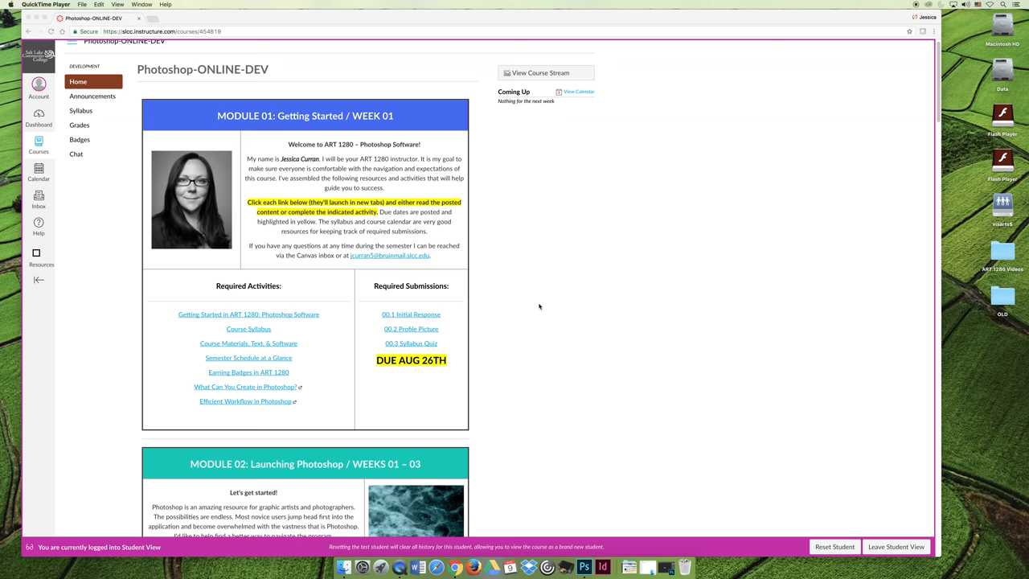
Step: Scroll past Module 01 to Module 02: Launching Photoshop's chapter grid and due dates
scroll(down, 3)
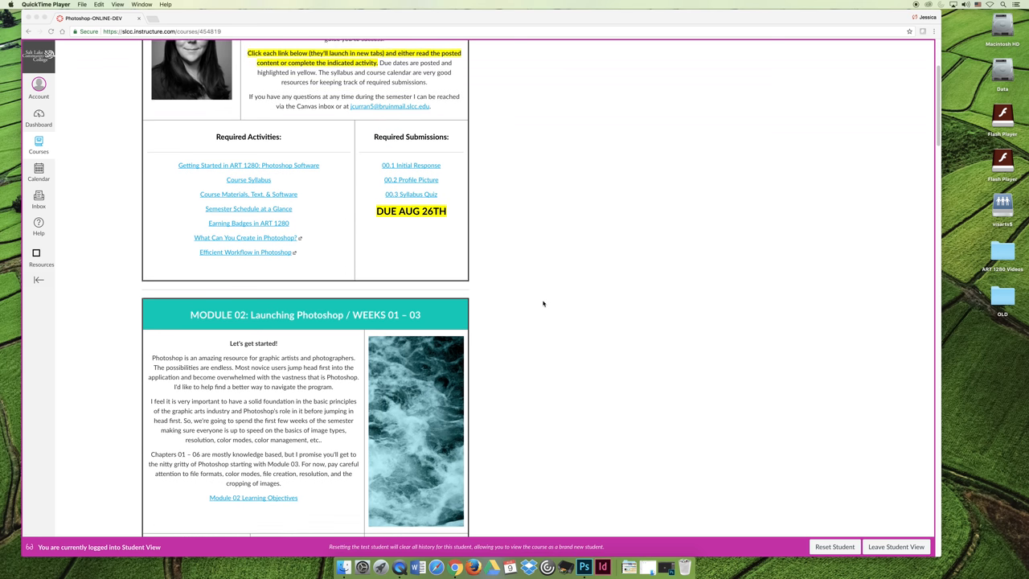
scroll(down, 3)
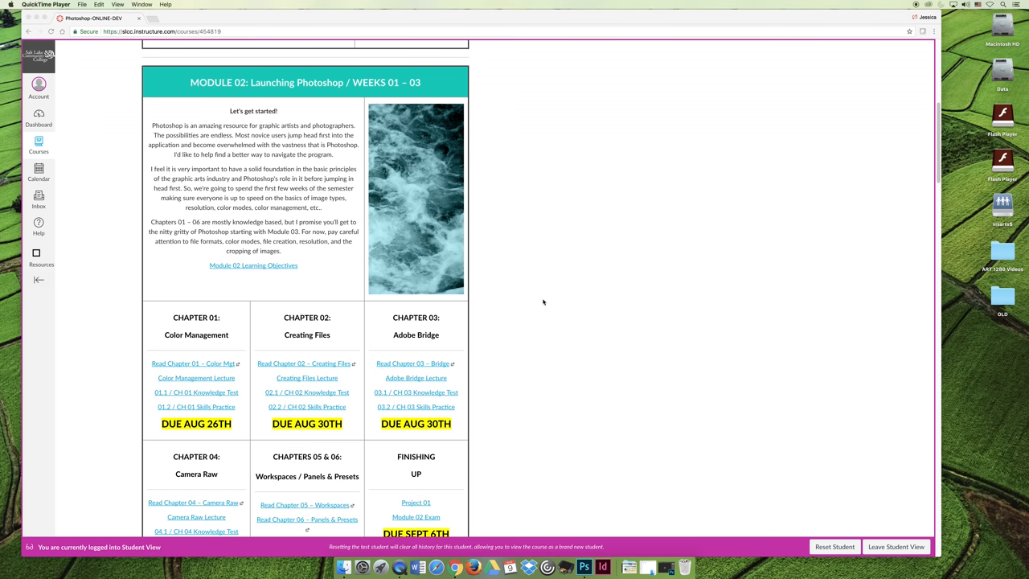
mouse_move(291, 198)
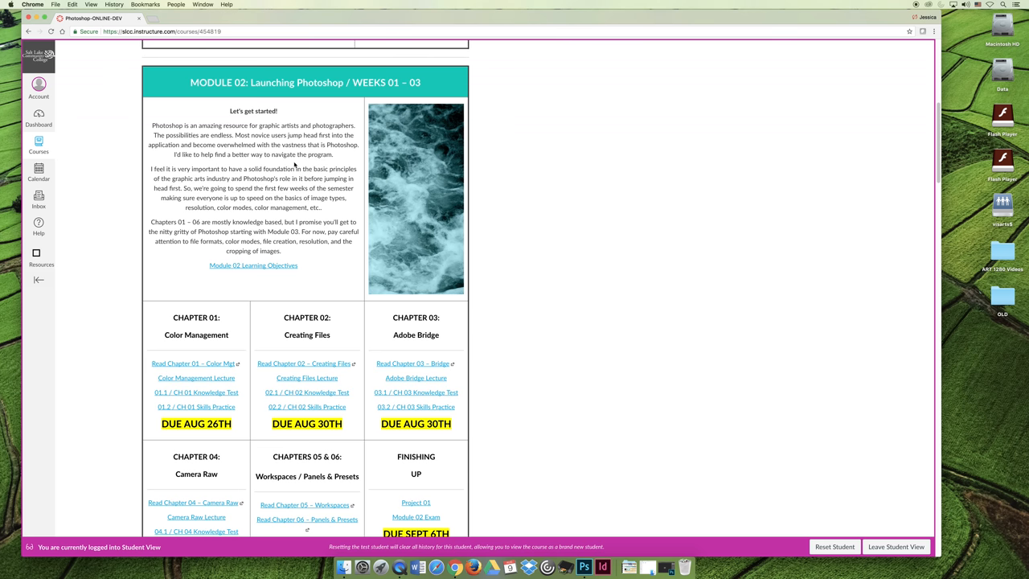
Step: Open the Module 02 Learning Objectives page and scroll through the Chapter 01–06 objectives
click(253, 265)
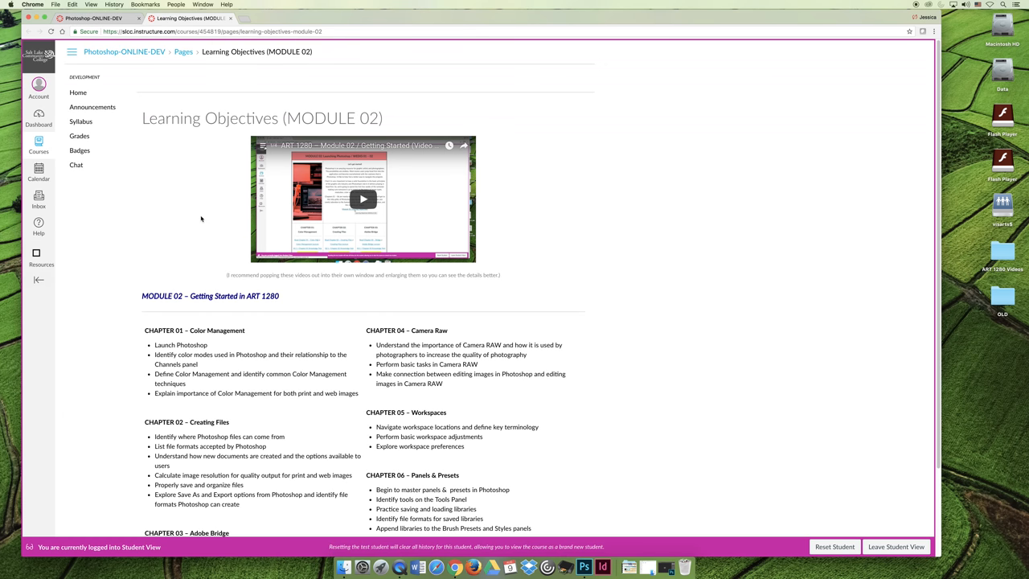
scroll(down, 3)
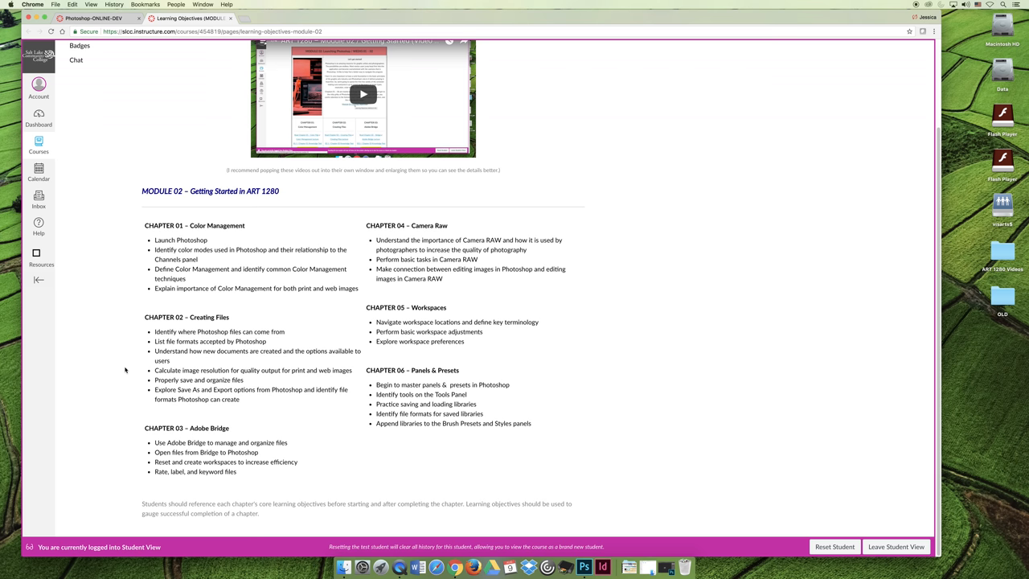
mouse_move(158, 239)
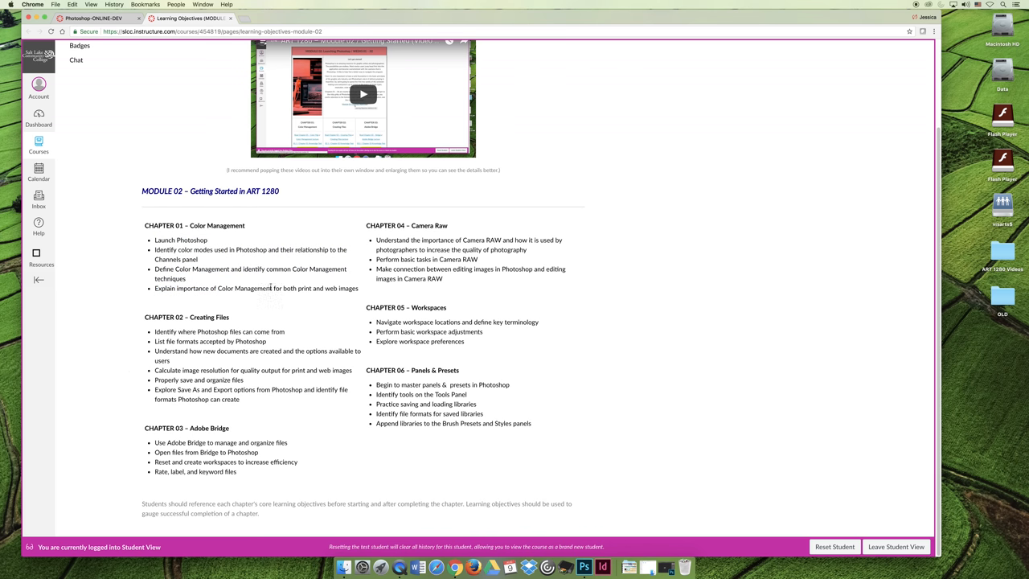
mouse_move(290, 311)
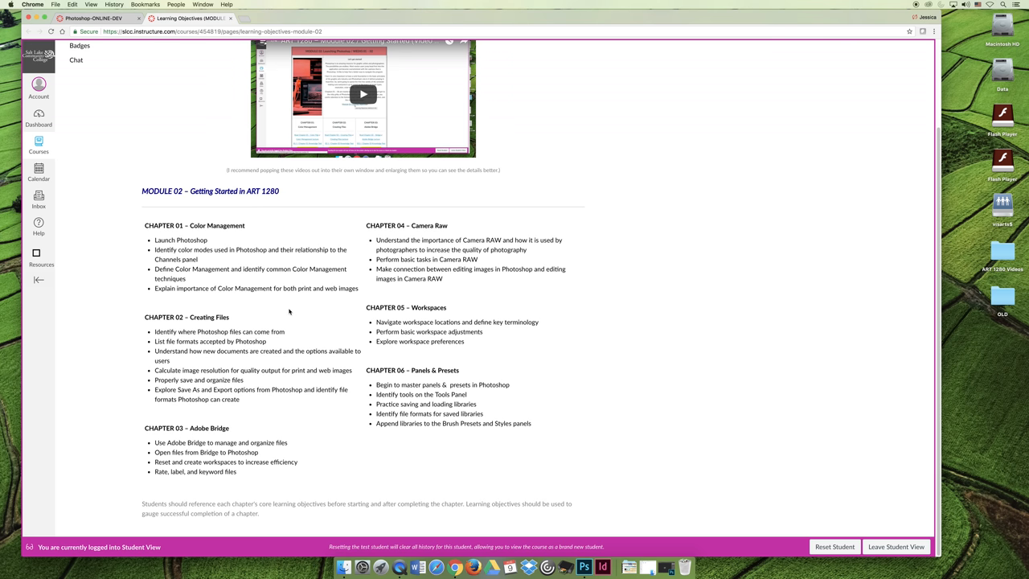
mouse_move(299, 317)
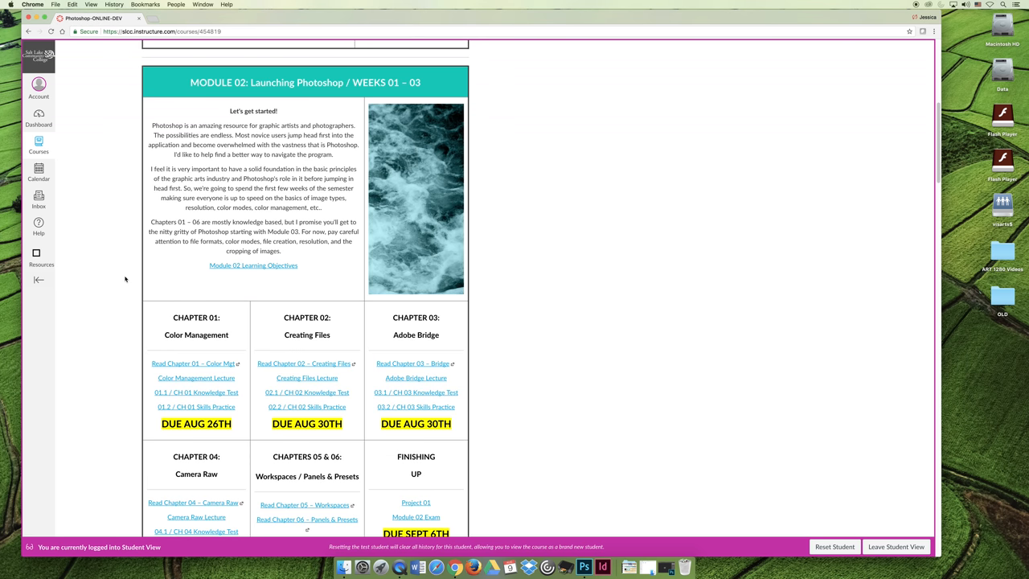
mouse_move(125, 274)
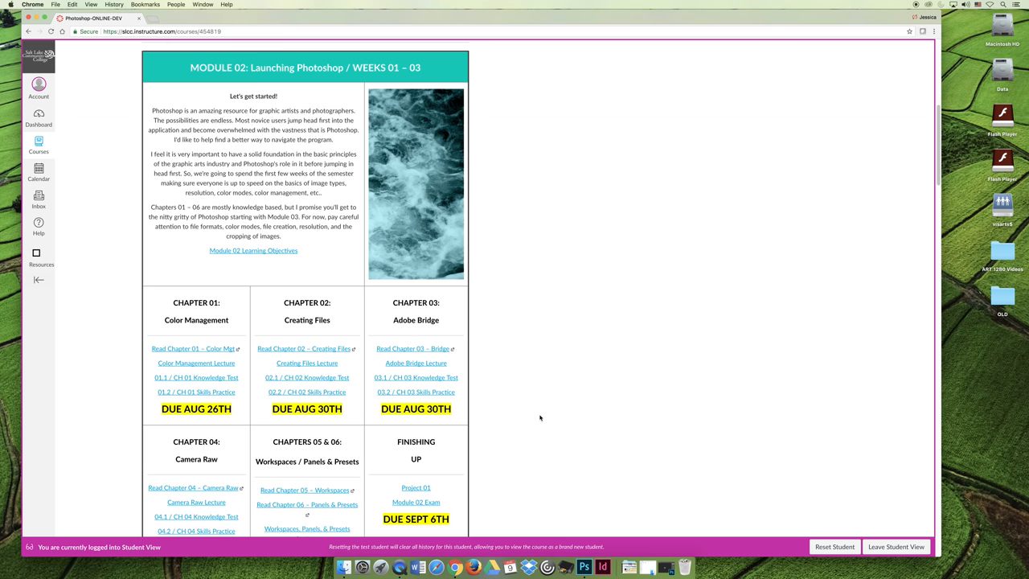
Step: Scroll down to Module 02's Chapters 04–06 and Finishing Up due dates
scroll(down, 3)
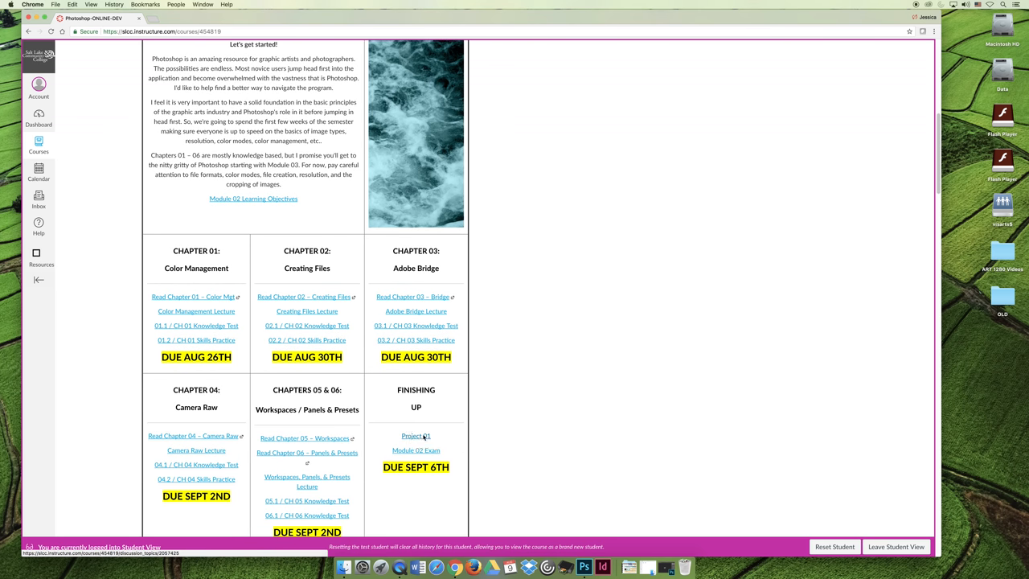
Step: Open the Project 01 (Creating & Cropping Files) discussion, review its requirements, and return to its tab
click(415, 436)
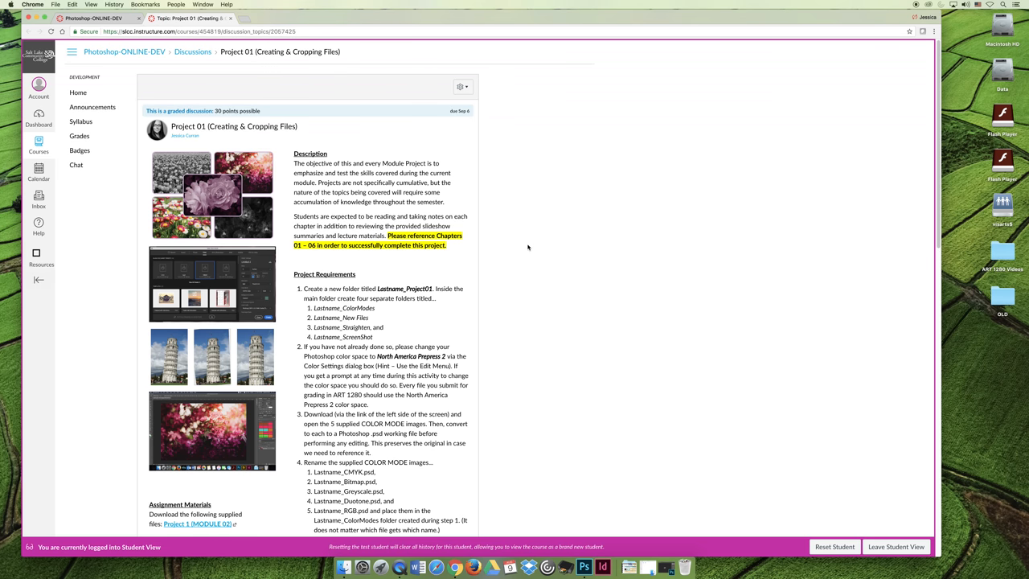
mouse_move(525, 247)
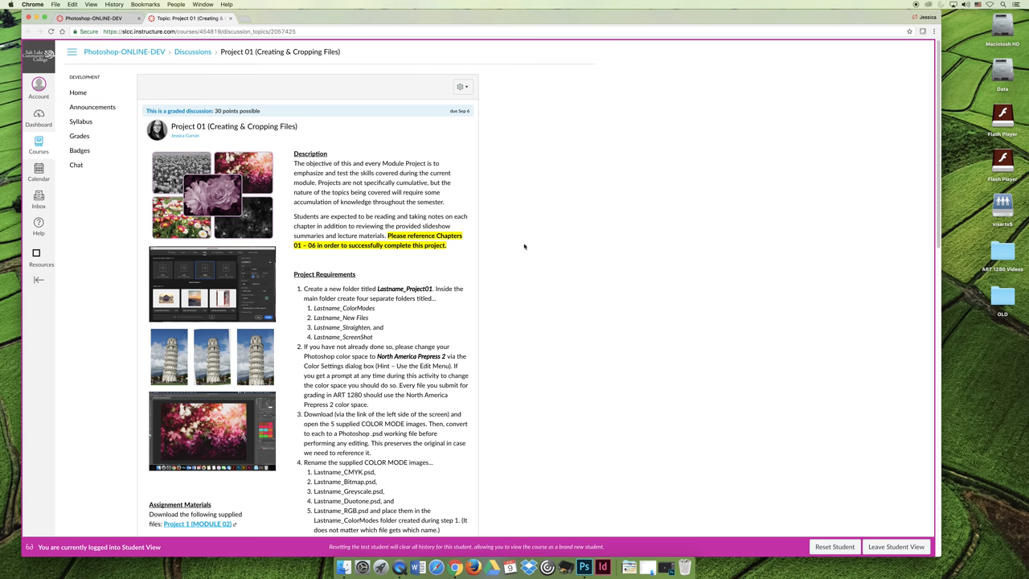
scroll(down, 3)
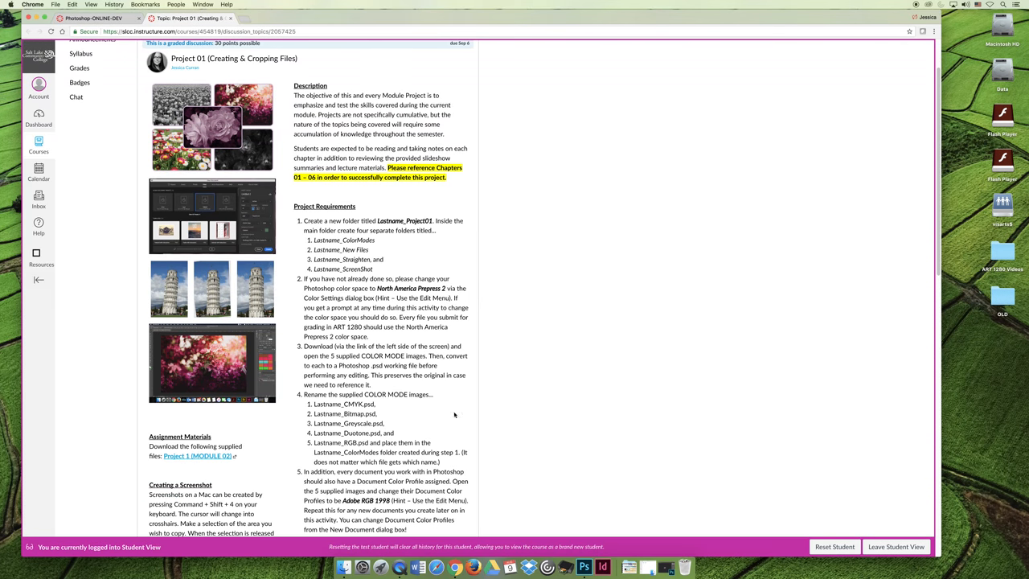
scroll(down, 3)
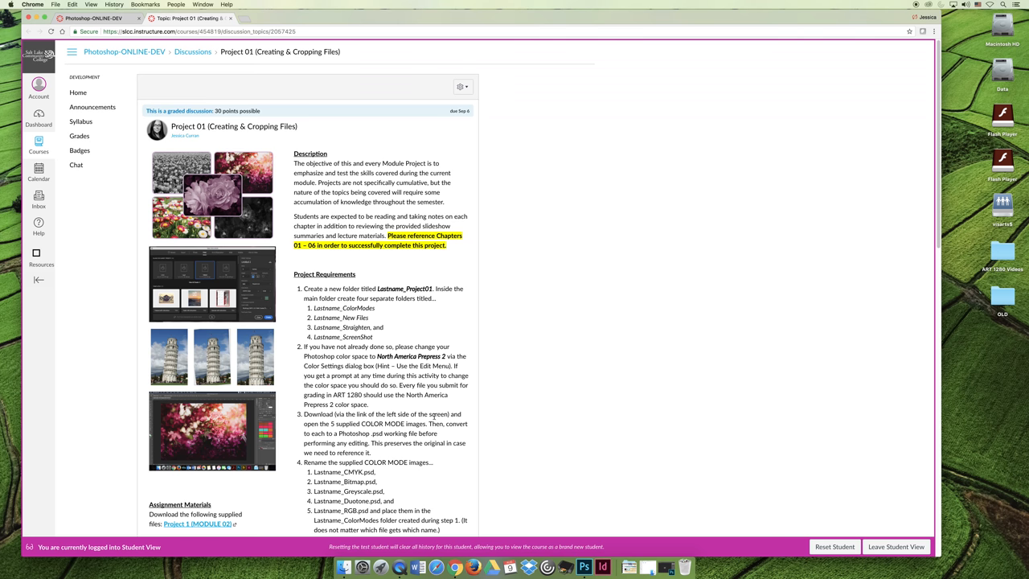
mouse_move(532, 347)
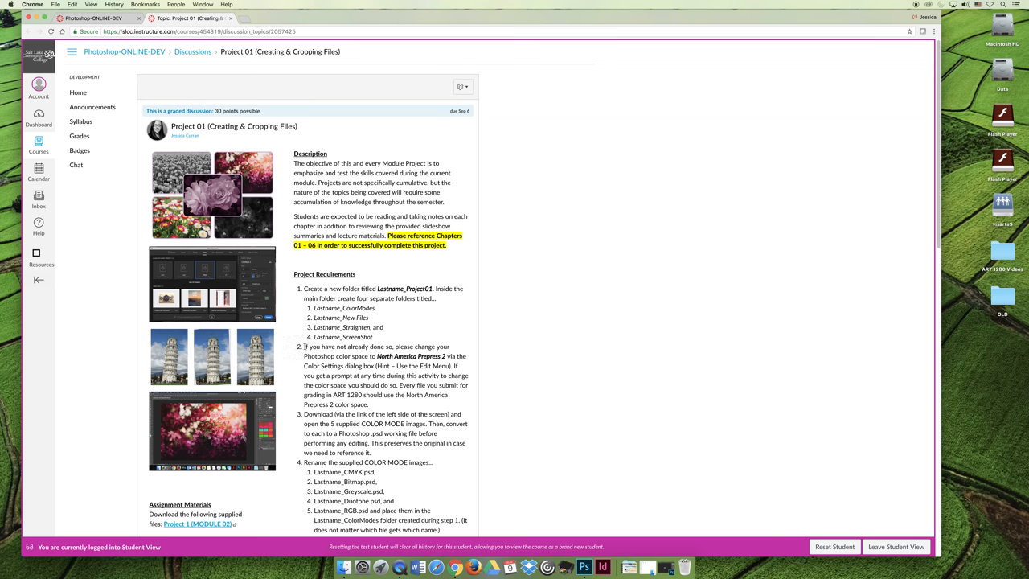
drag(303, 346, 458, 376)
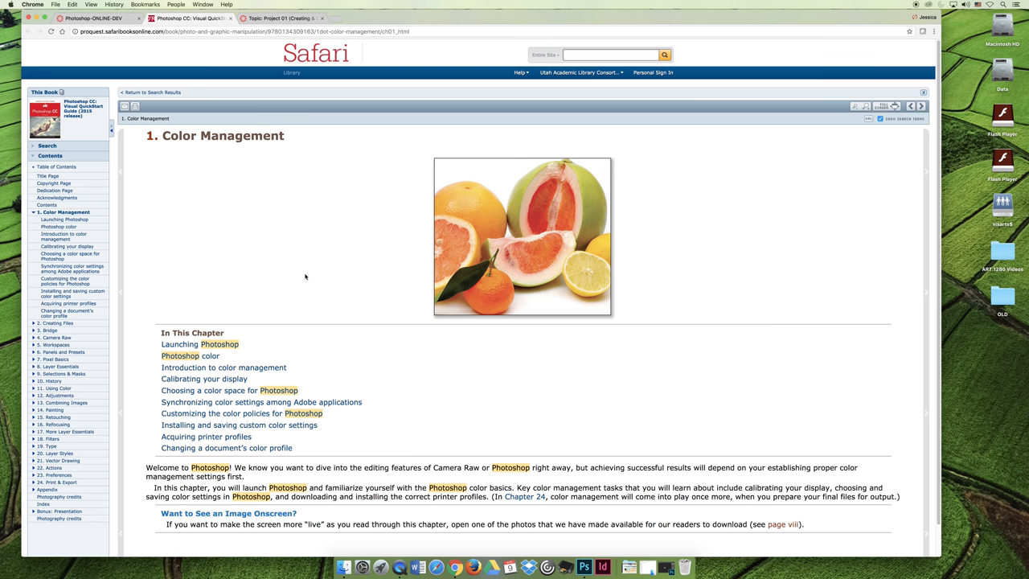
click(281, 17)
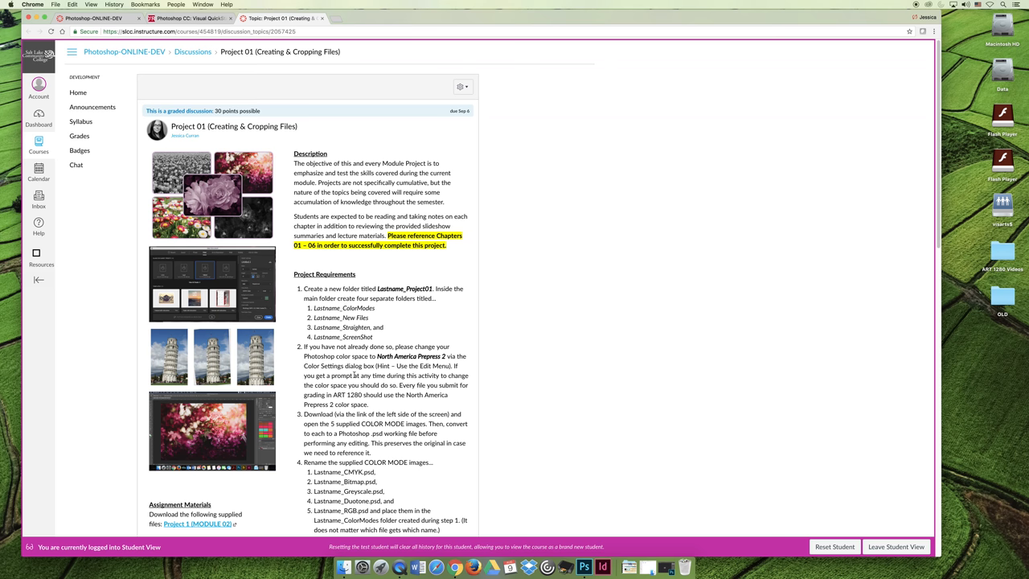
mouse_move(347, 351)
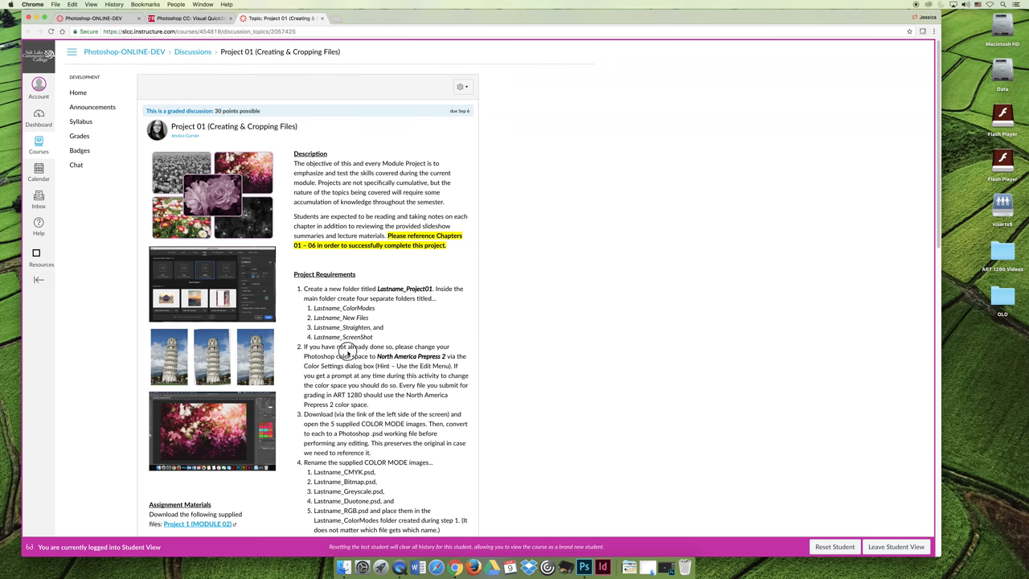
mouse_move(347, 352)
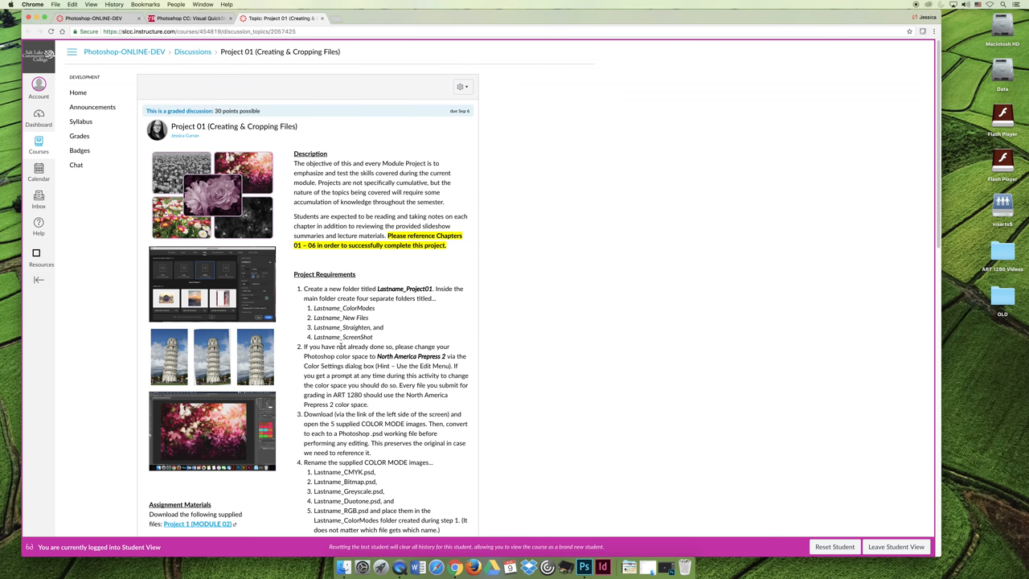
mouse_move(344, 346)
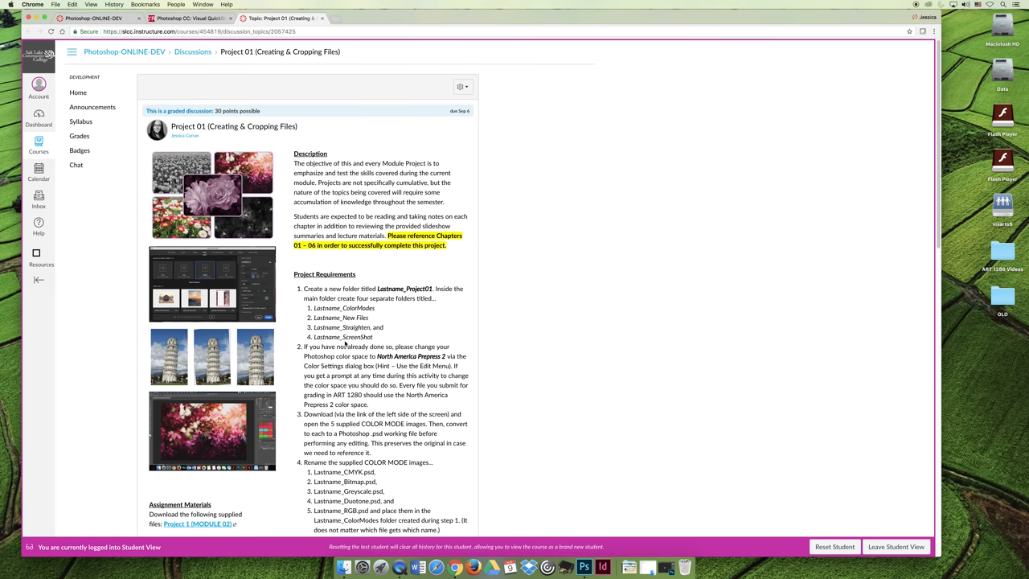
mouse_move(446, 167)
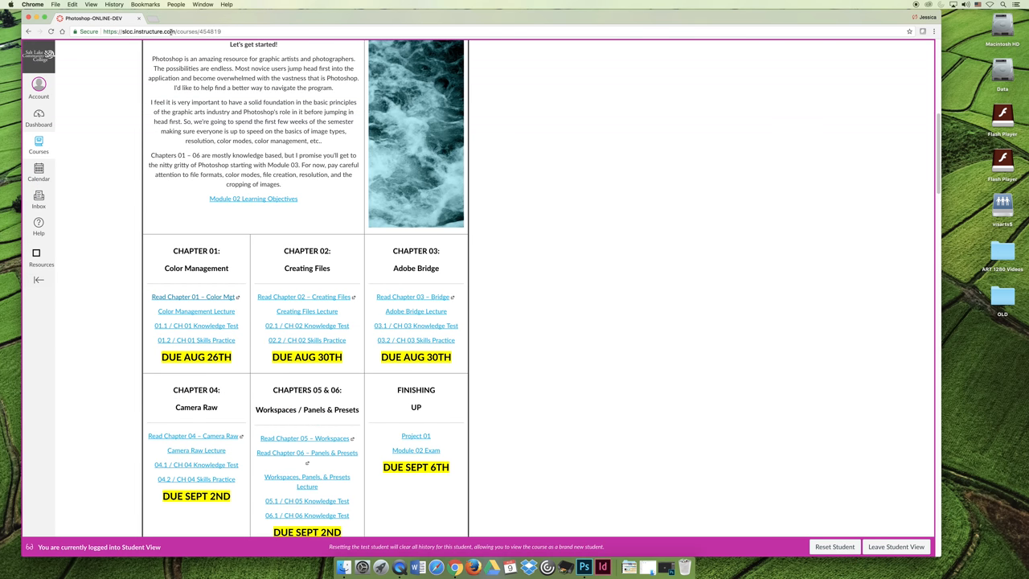
Step: Scroll to the page bottom and back up to Module 05's grid and Module 06 overview
scroll(down, 3)
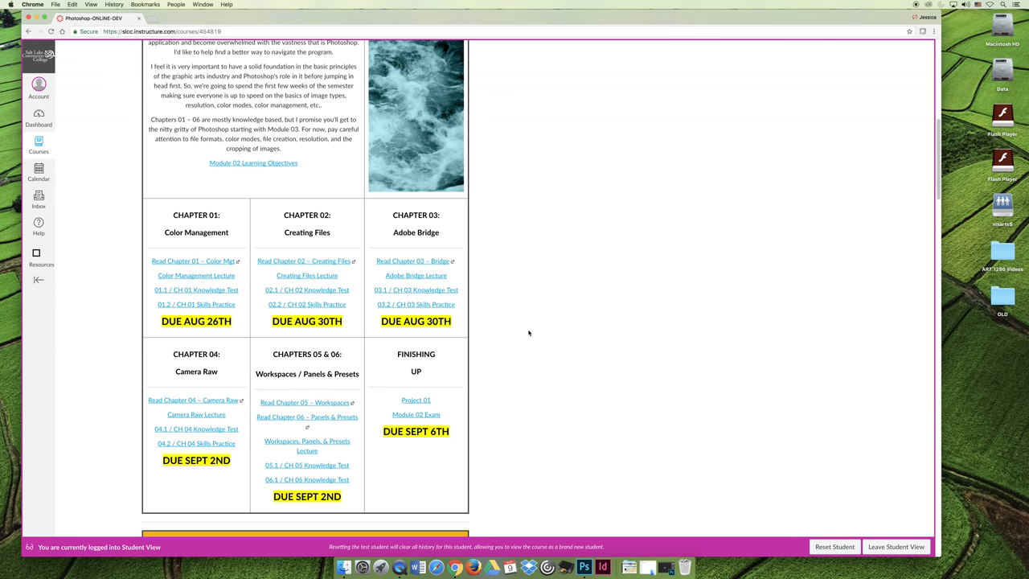
mouse_move(528, 334)
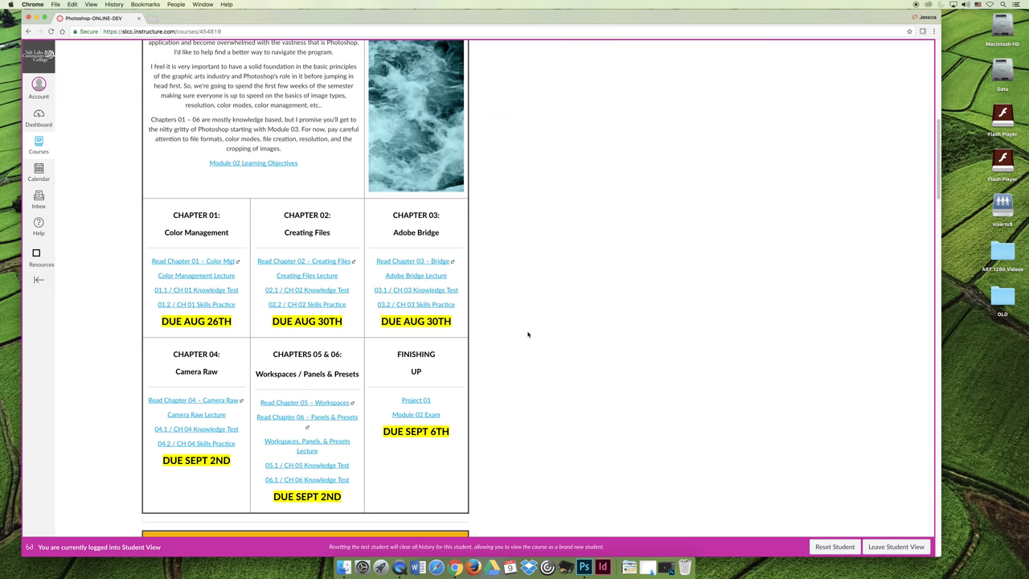
scroll(down, 3)
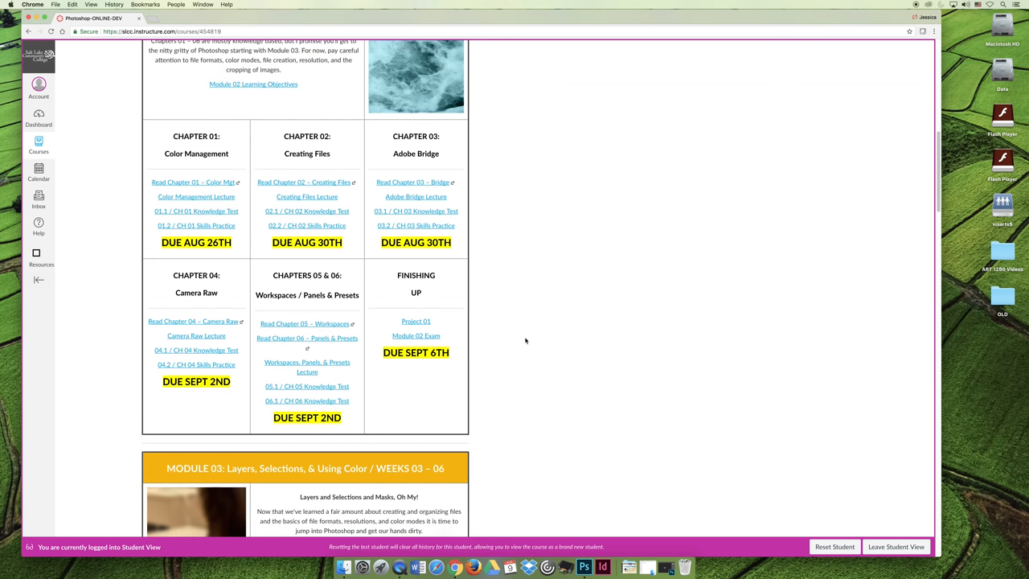
scroll(down, 3)
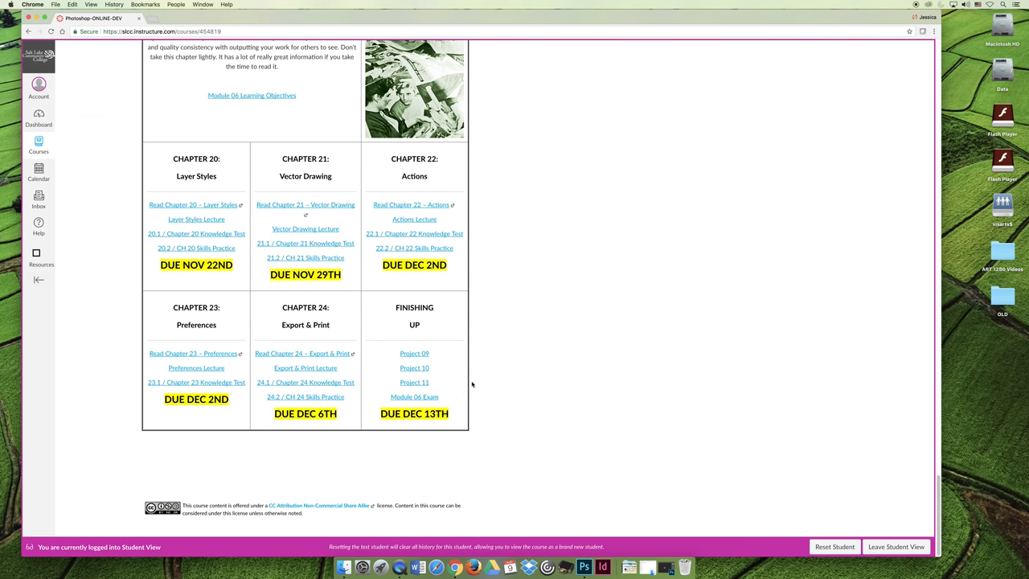
mouse_move(525, 387)
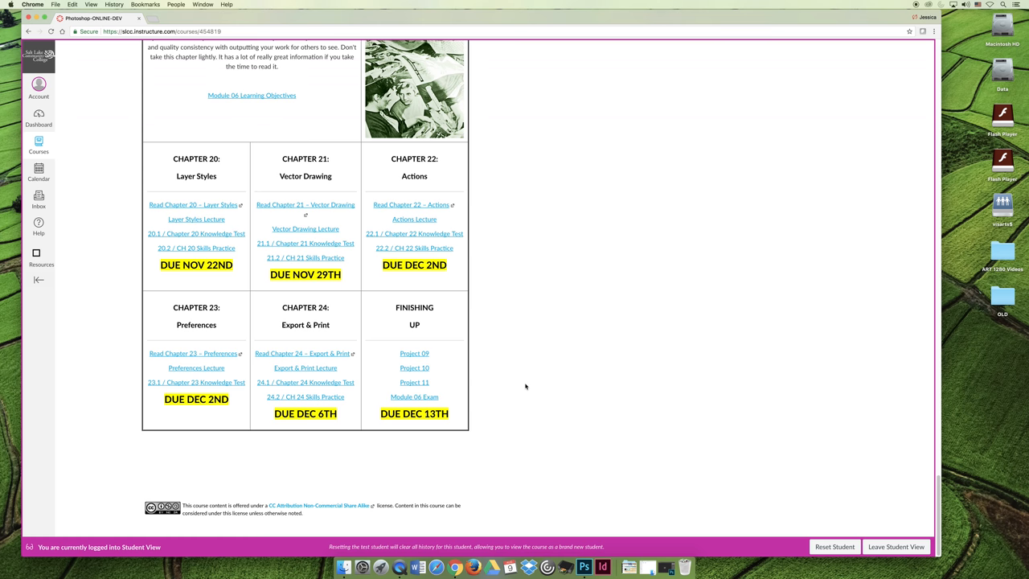
scroll(up, 3)
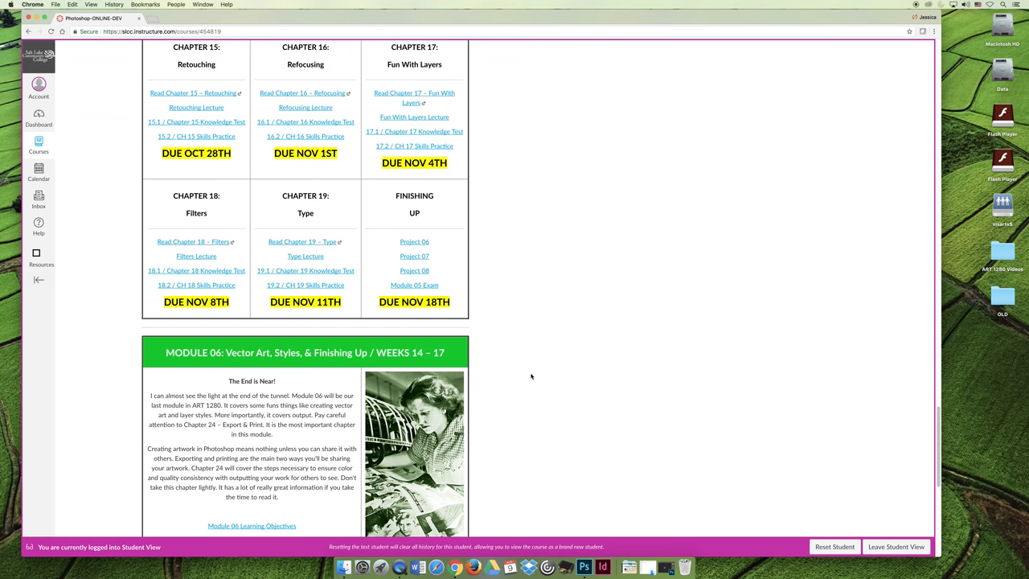